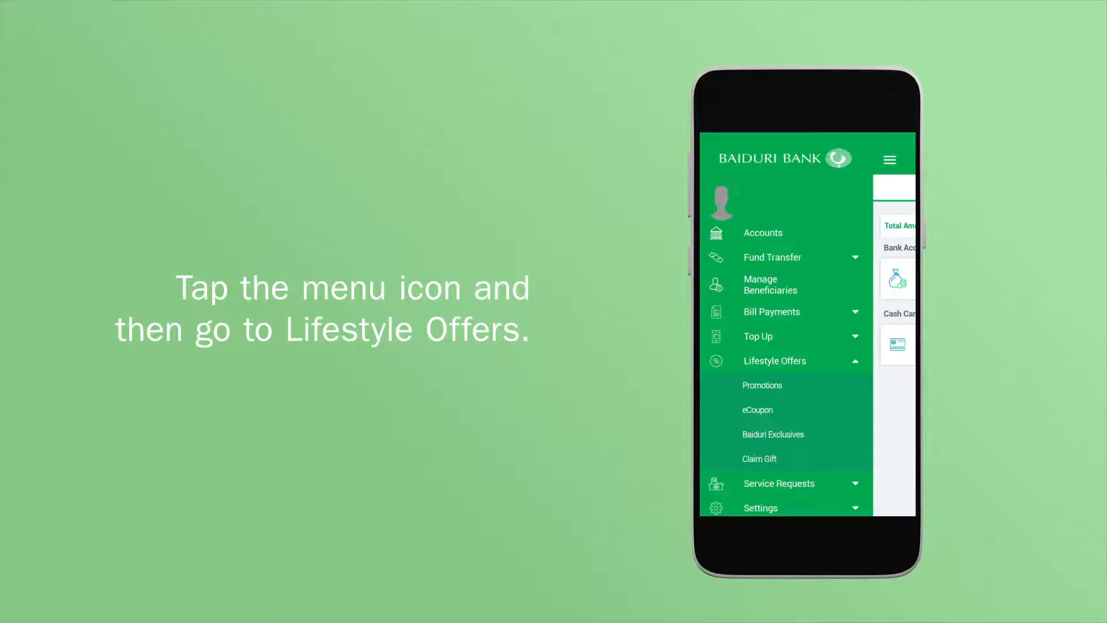
Buy one BND 2.00 Belluno shake eCoupon, paying with the Visa Classic card.
left_click(757, 409)
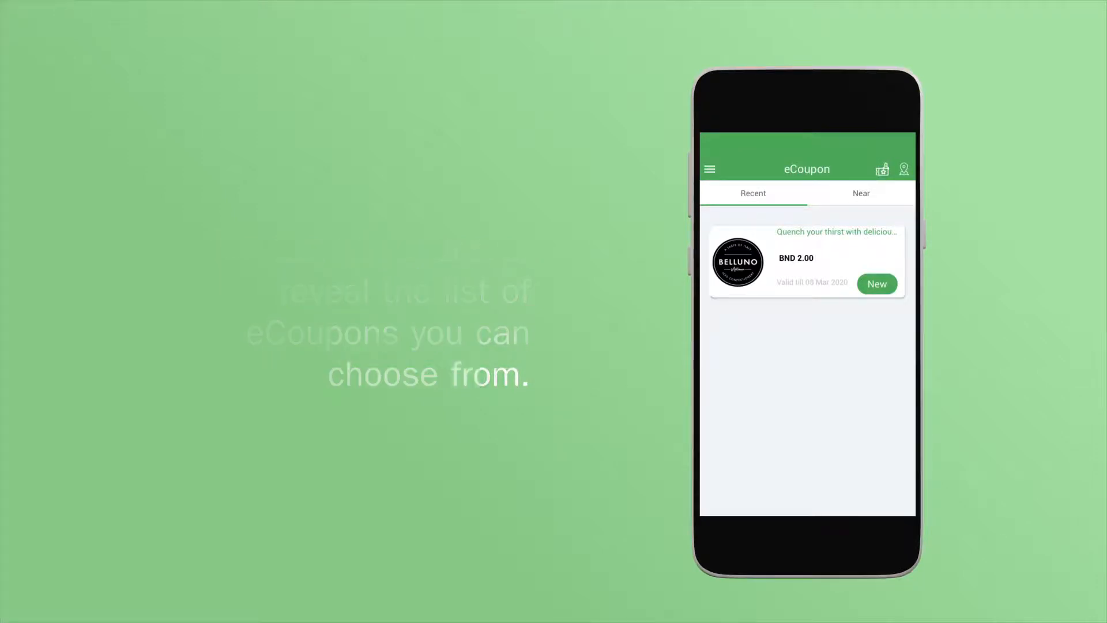
left_click(806, 260)
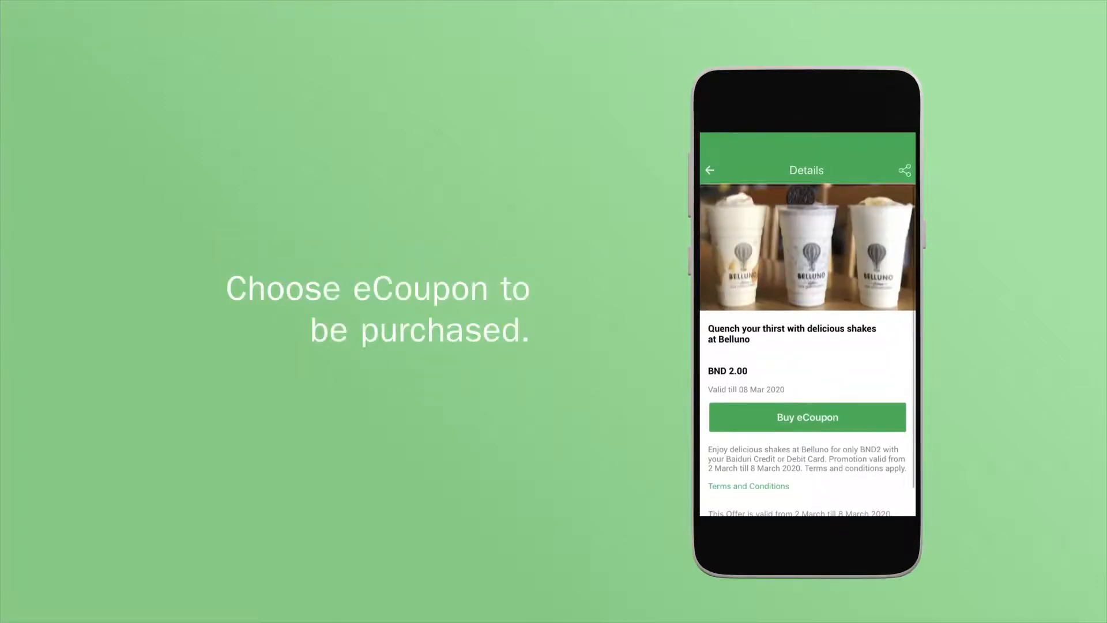
left_click(807, 417)
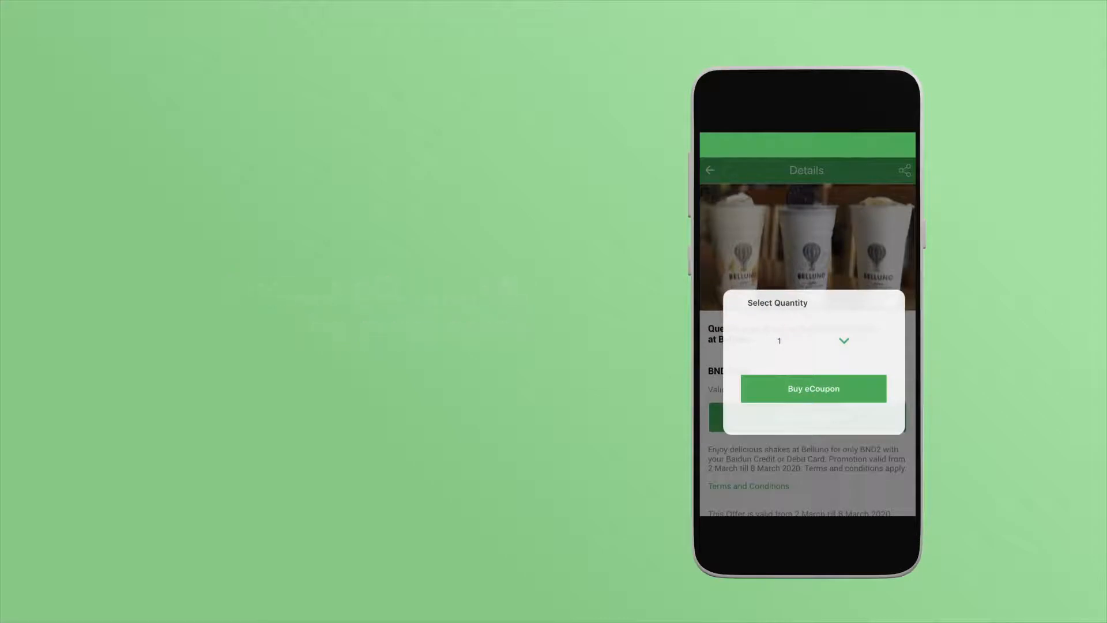
left_click(813, 388)
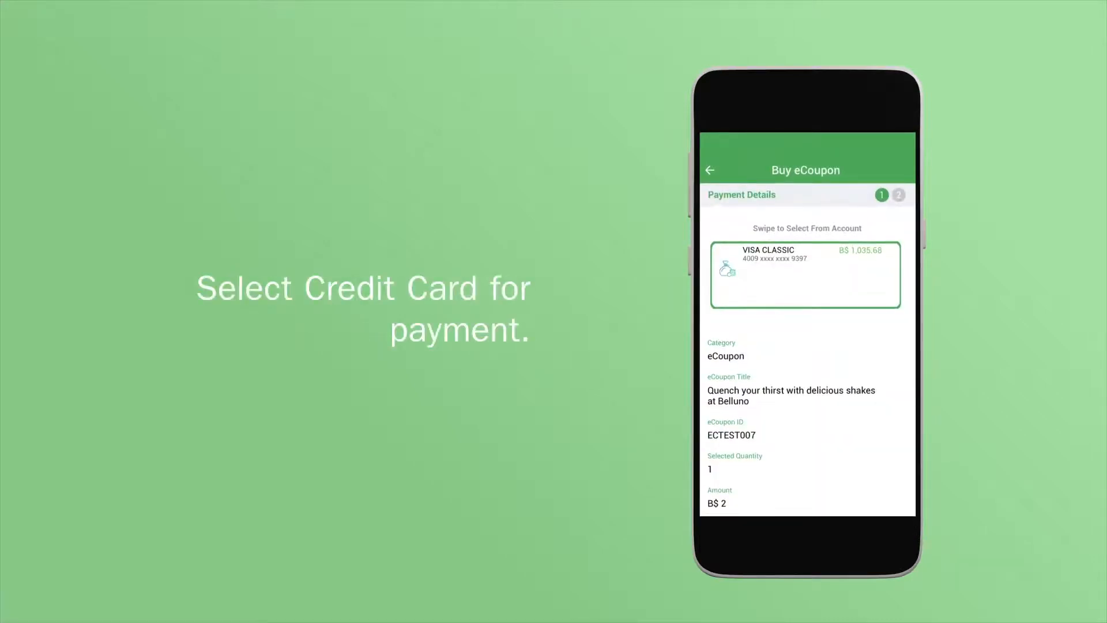
left_click(804, 274)
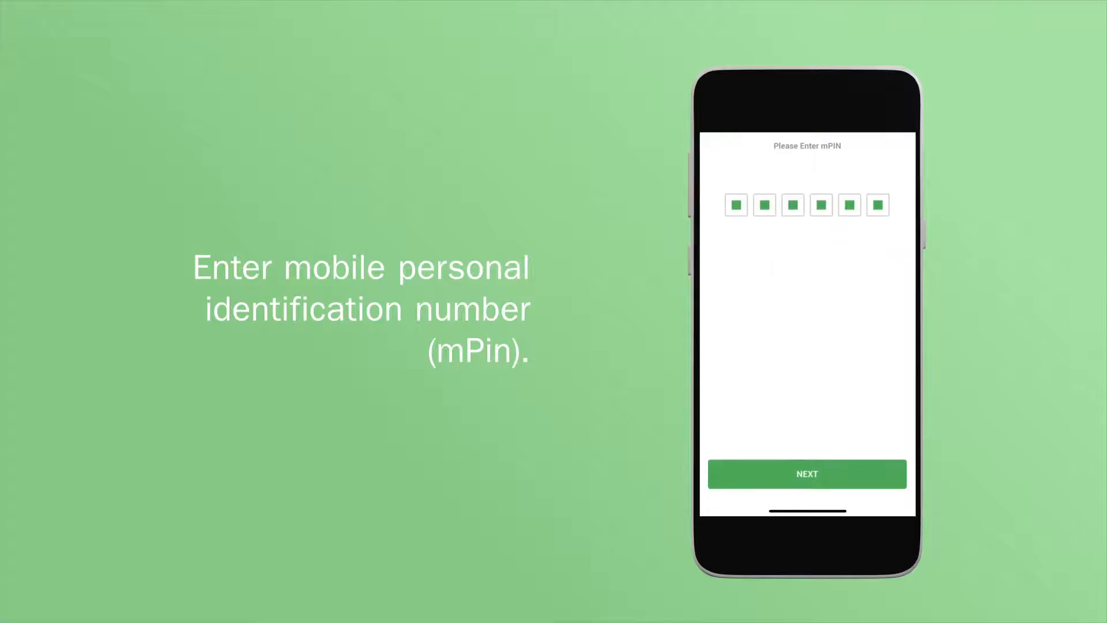
Submit the mPIN to complete the Belluno purchase, then return home.
left_click(806, 474)
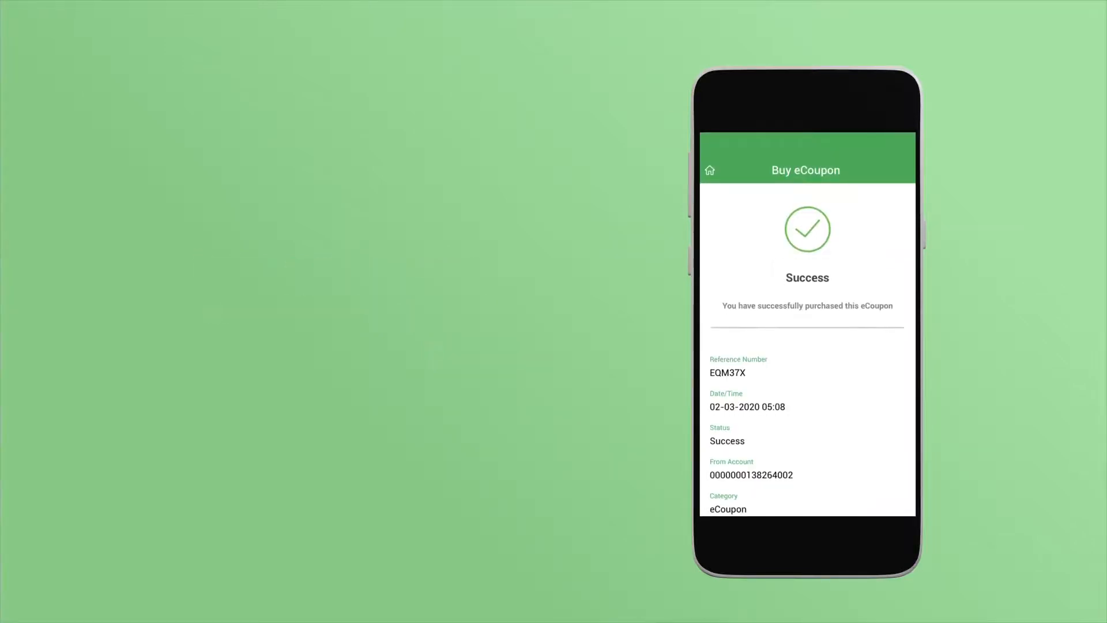
left_click(710, 170)
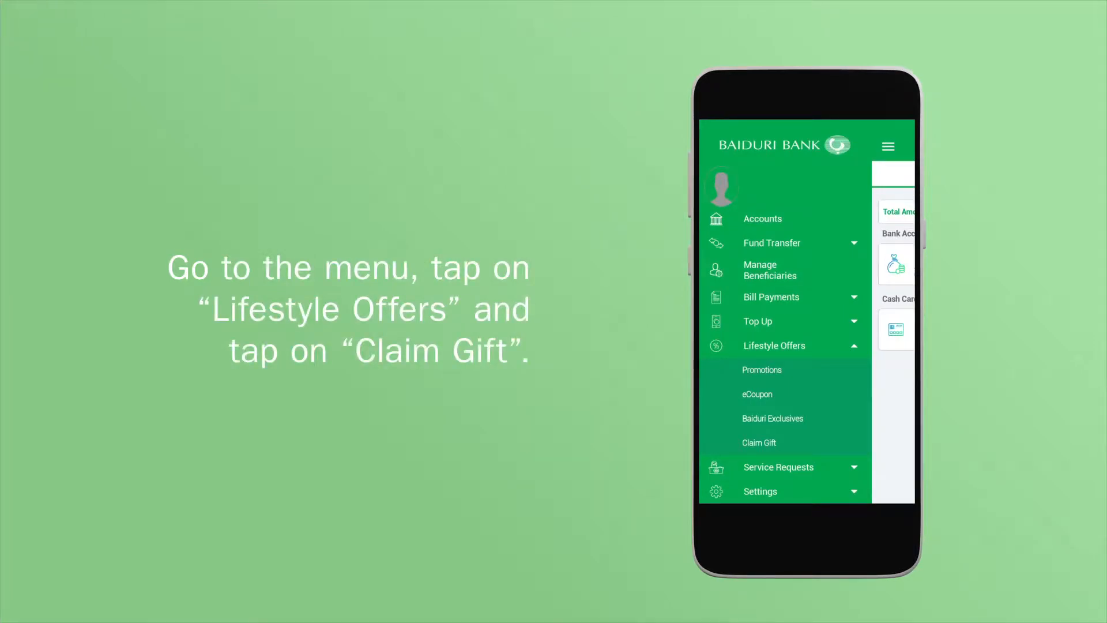
left_click(759, 443)
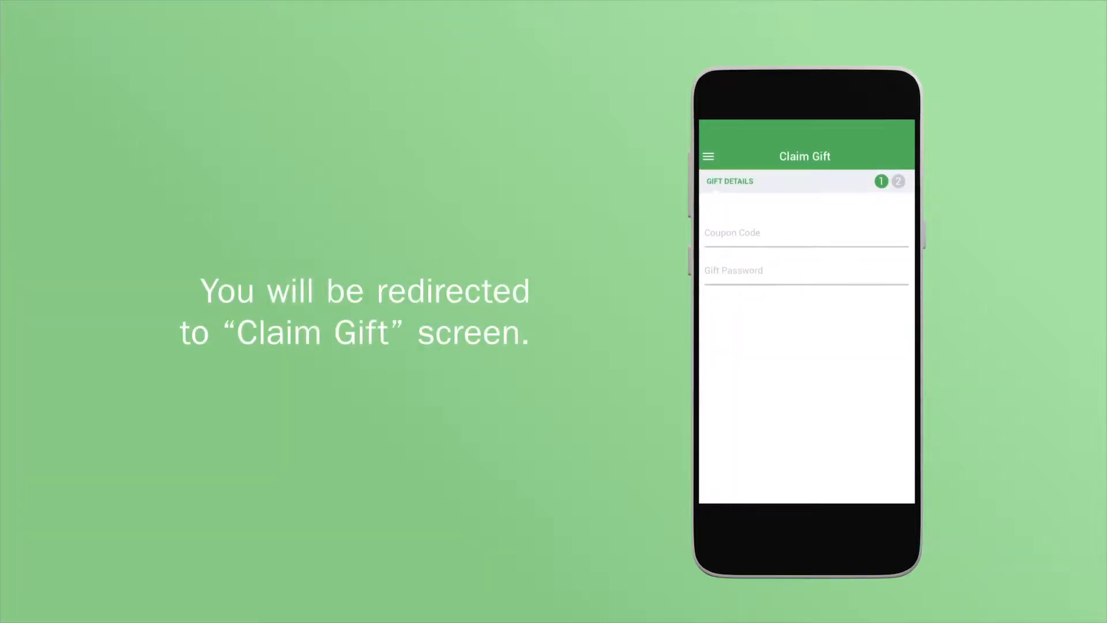
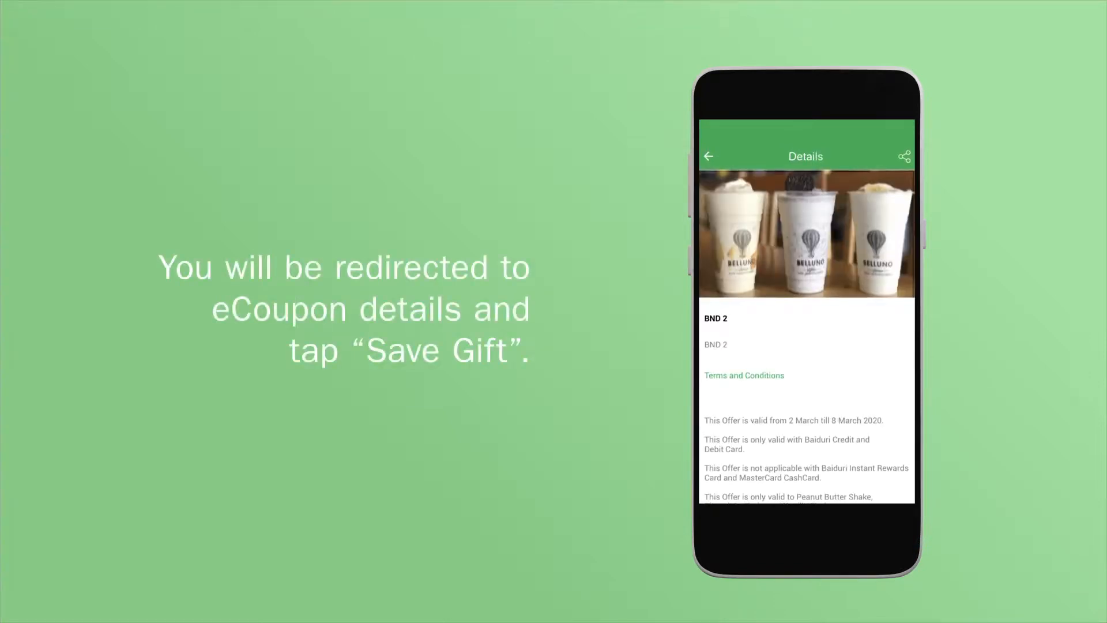
scroll("down", 3)
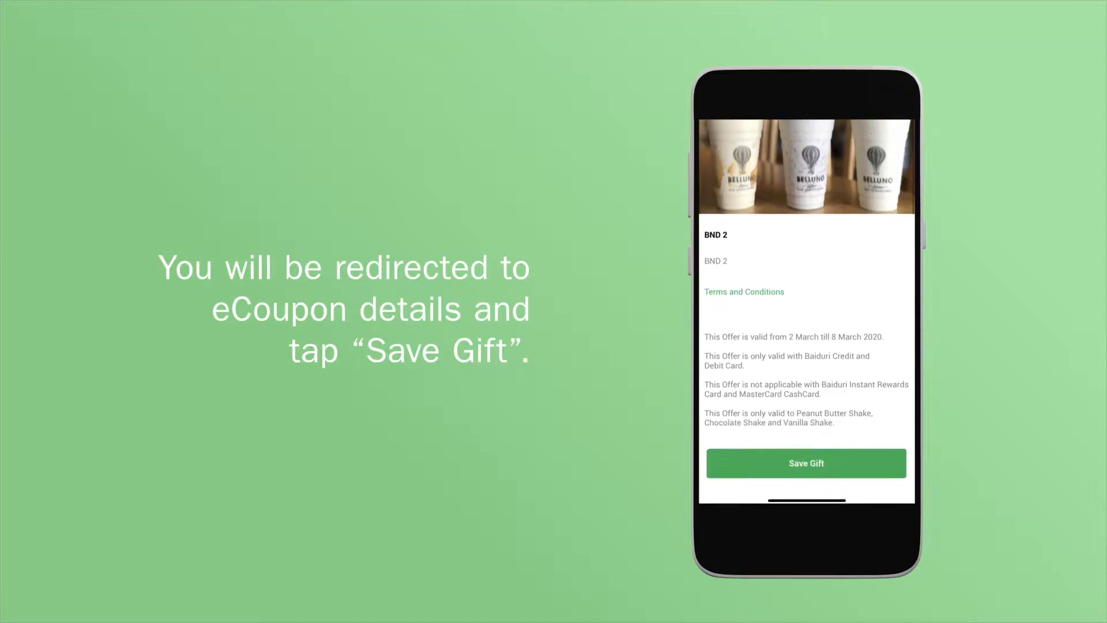
left_click(805, 463)
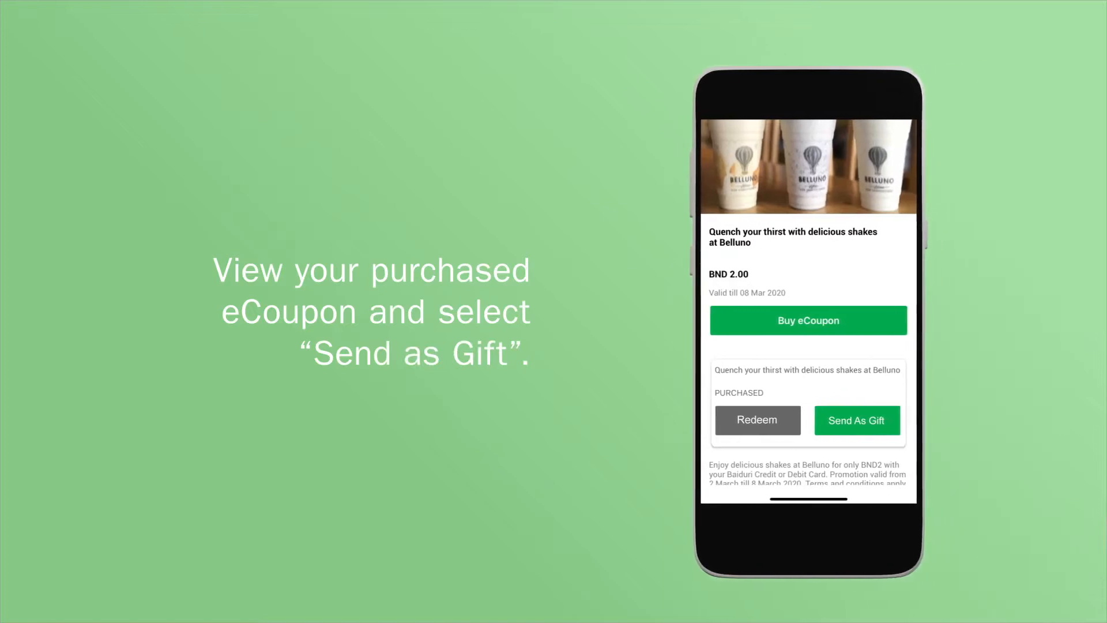
Send one purchased Belluno eCoupon as a gift.
left_click(857, 420)
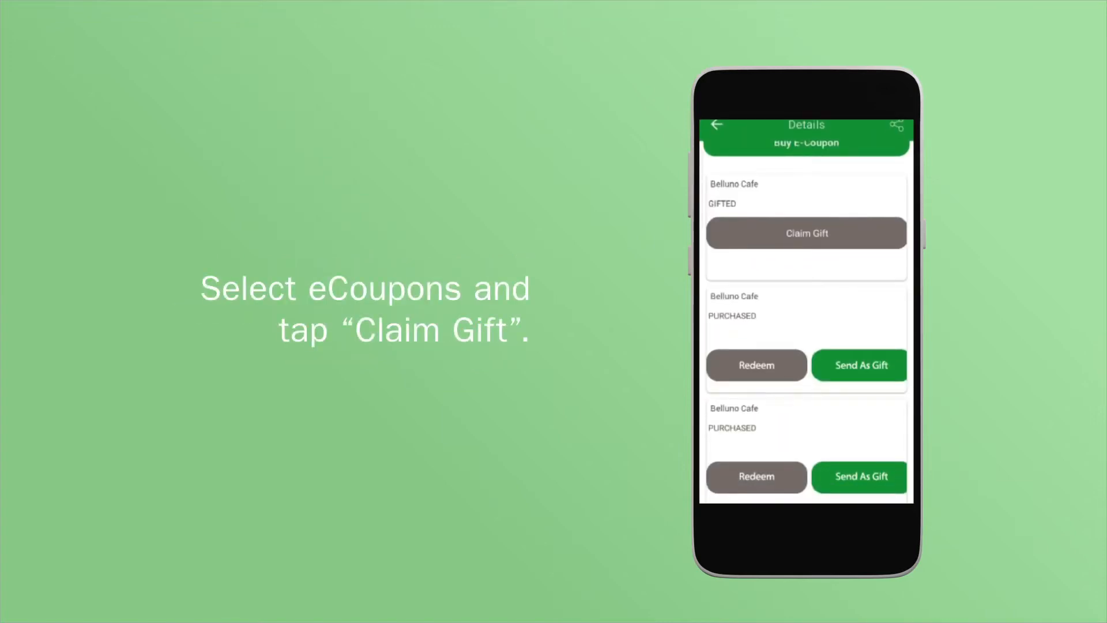
Claim the gifted Belluno eCoupon and save it into My eCoupons.
left_click(806, 232)
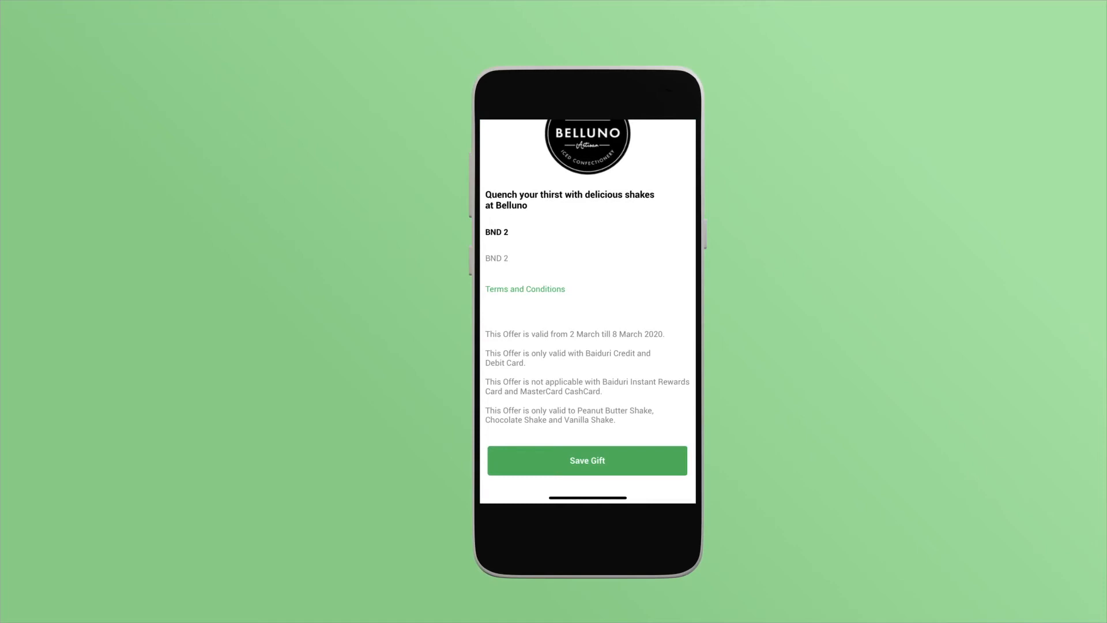
left_click(586, 459)
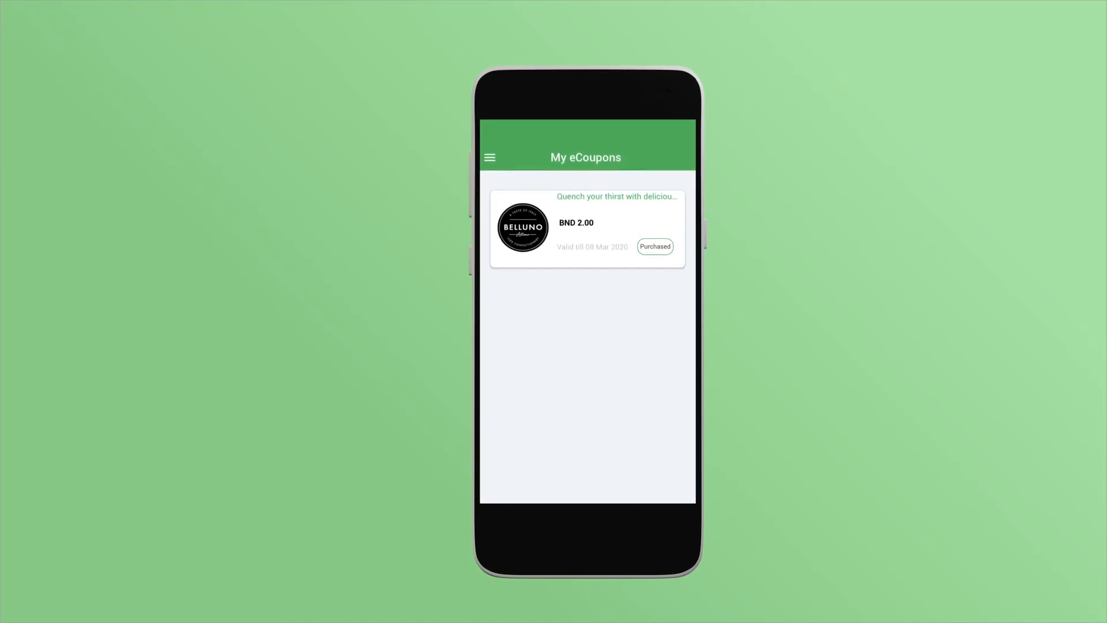